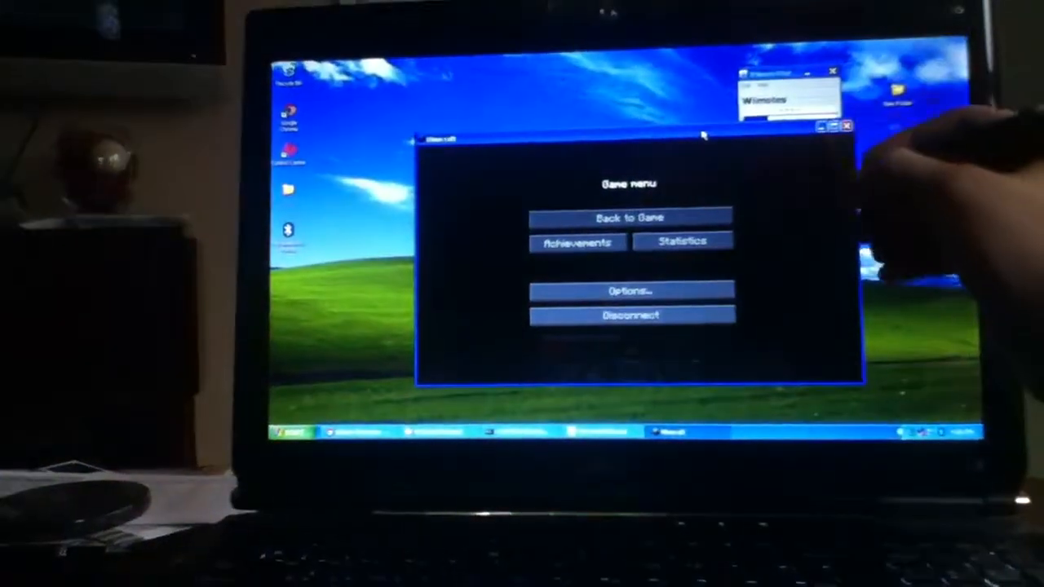
# Return to gameplay via 'Back to Game', back in the torch-lit stone cave.
pyautogui.click(630, 218)
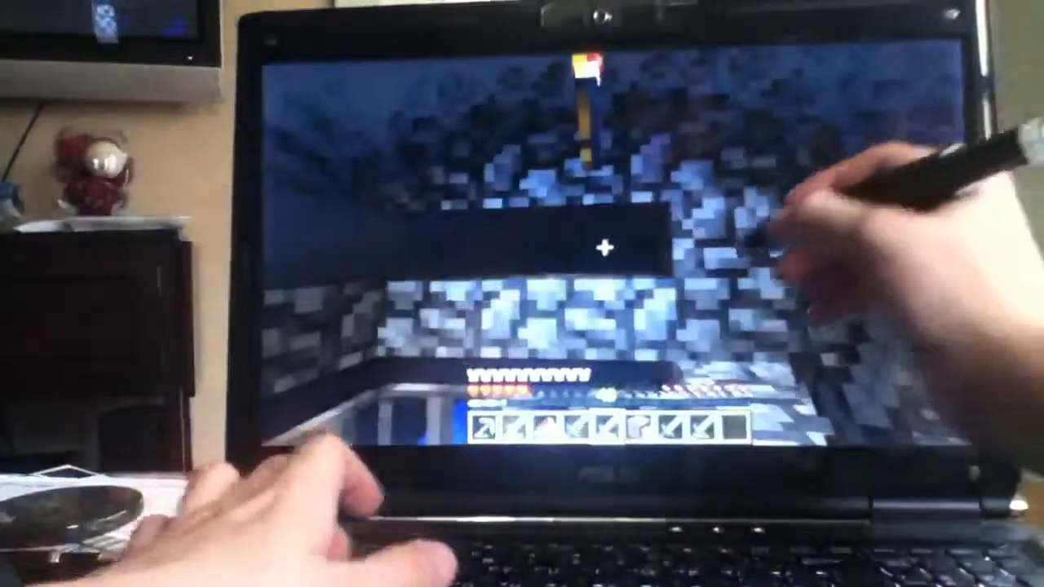